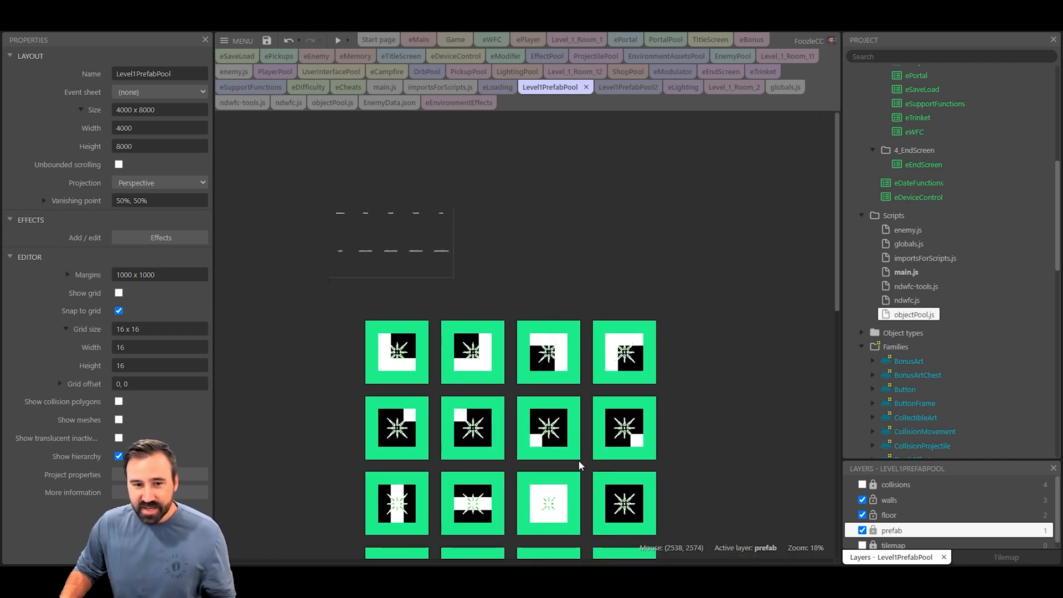
# Zoom in on the tile grid and select the first tile to show prefab_0's properties
pyautogui.scroll(-3)
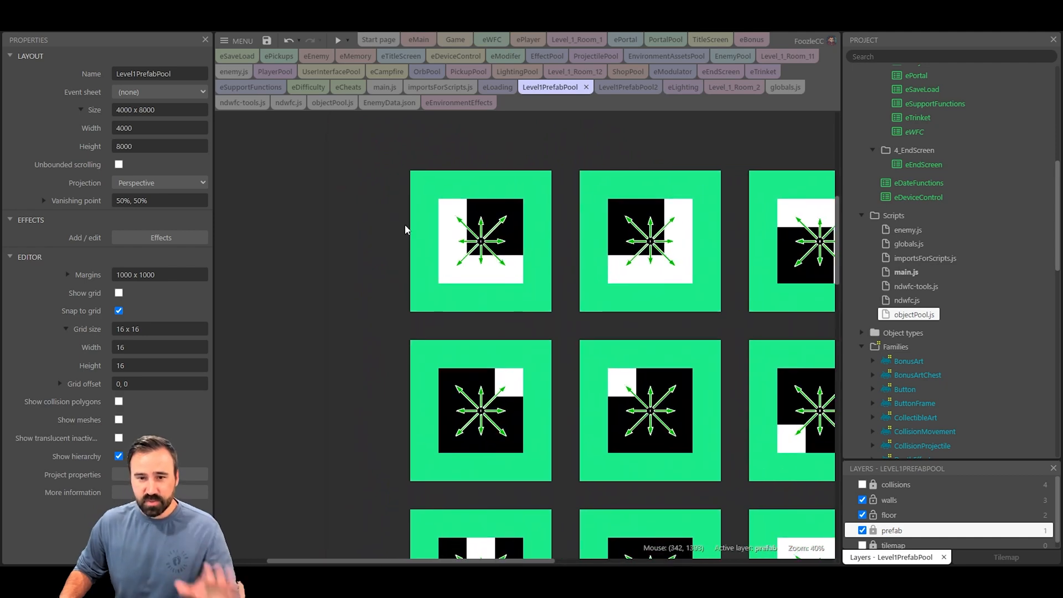
pyautogui.moveTo(563, 262)
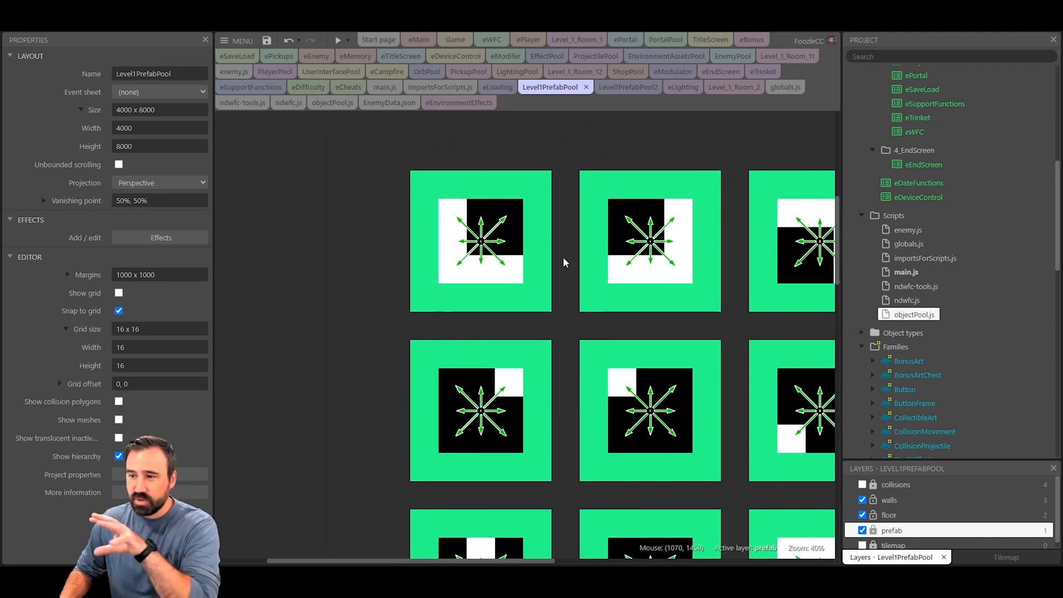
pyautogui.moveTo(513, 292)
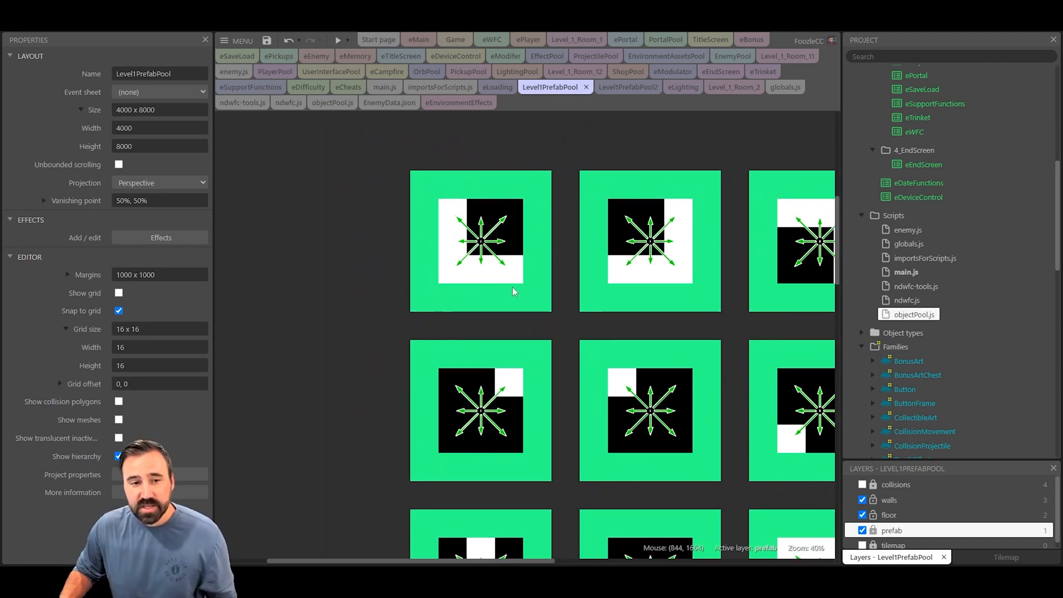
pyautogui.moveTo(608, 332)
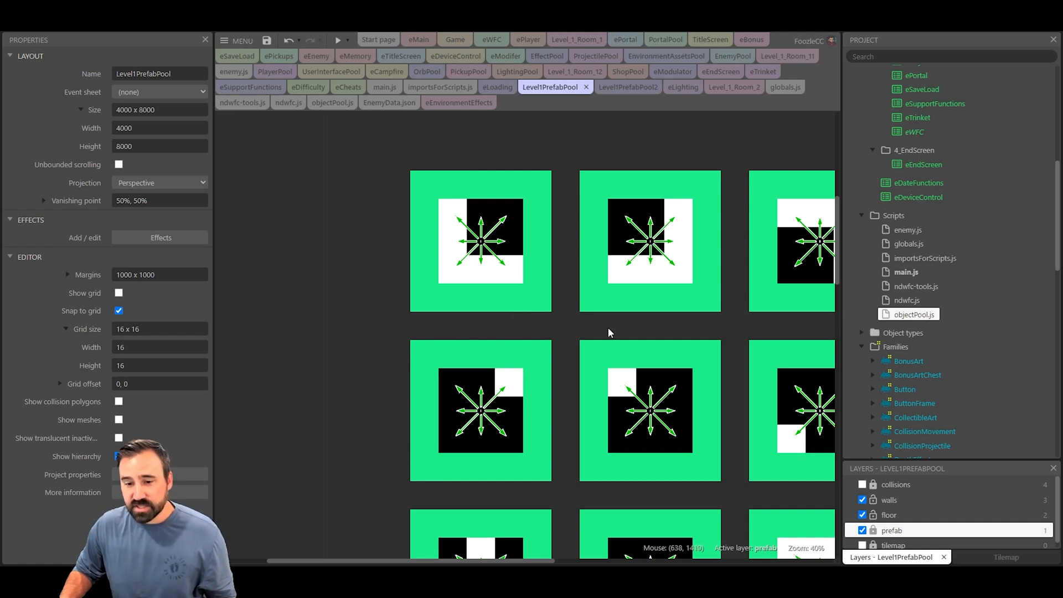
pyautogui.click(480, 242)
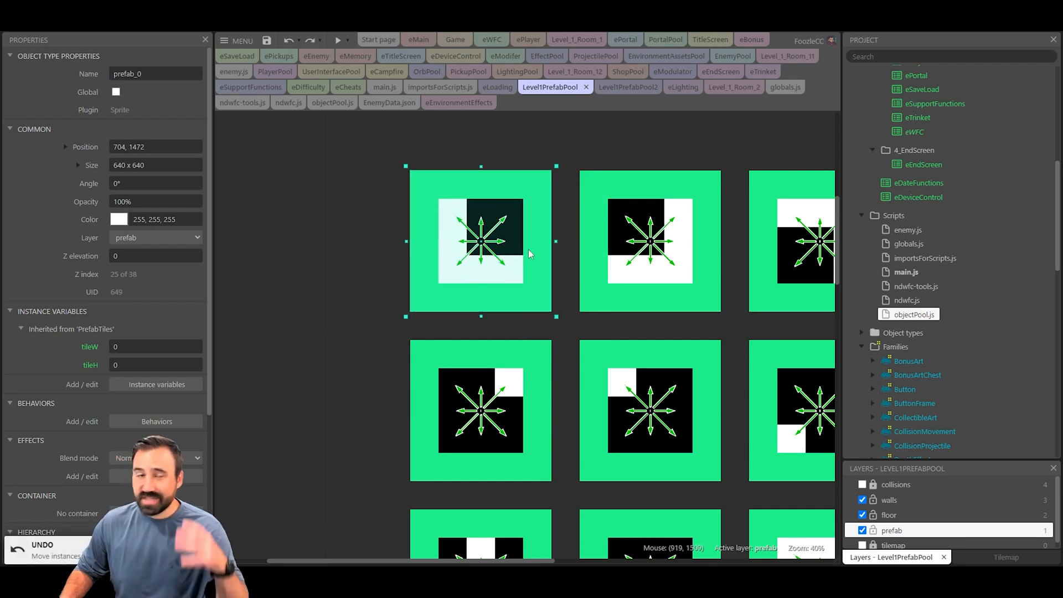
pyautogui.moveTo(464, 218)
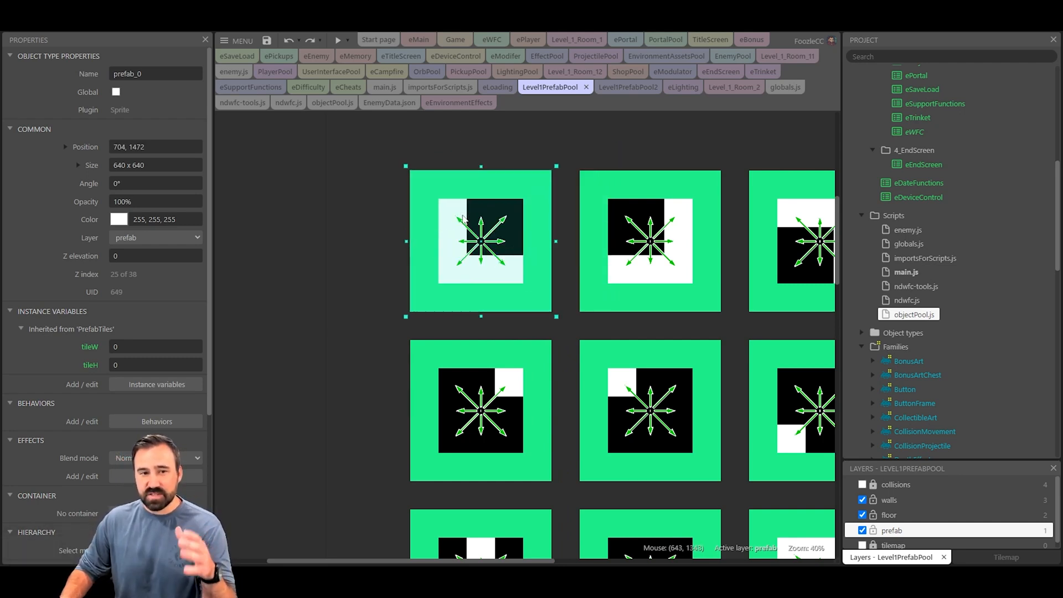
pyautogui.moveTo(456, 213)
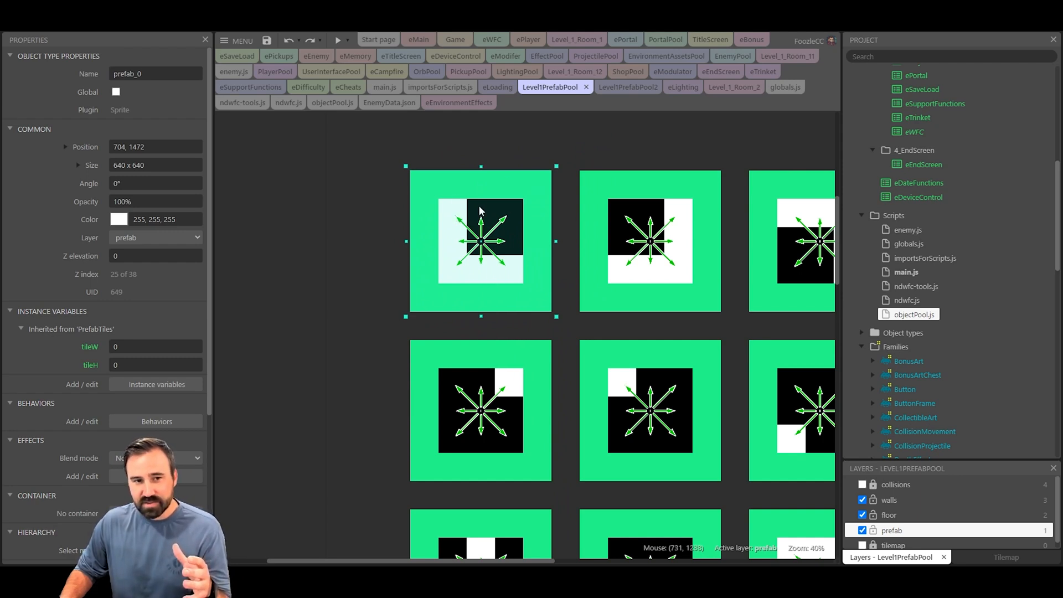
pyautogui.moveTo(505, 193)
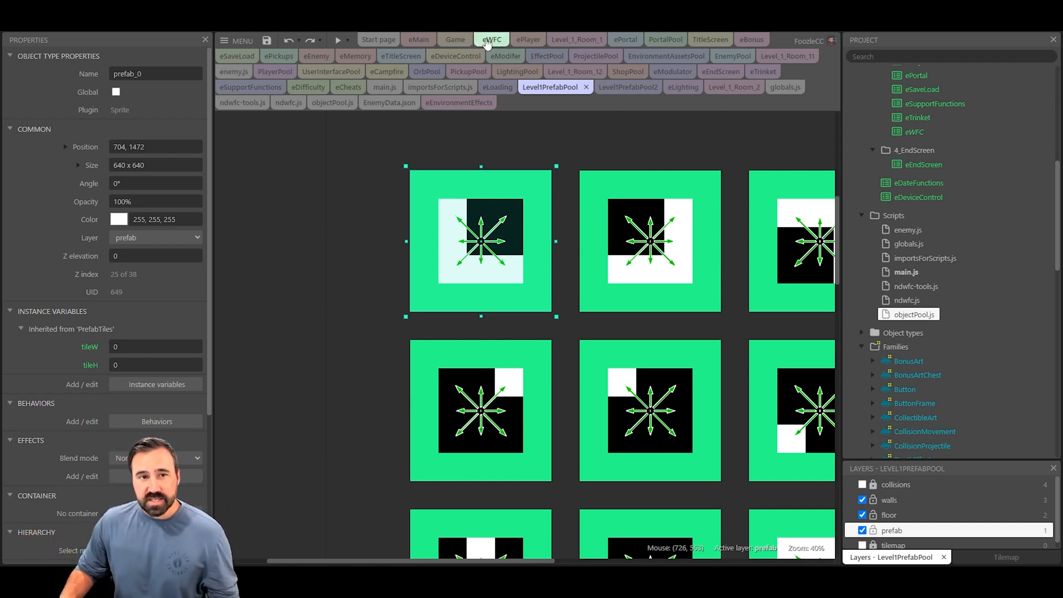
# Bring up the eWFC sheet at wfcGeneratePrefabs and wfcCreatePrefabBlock
pyautogui.click(488, 40)
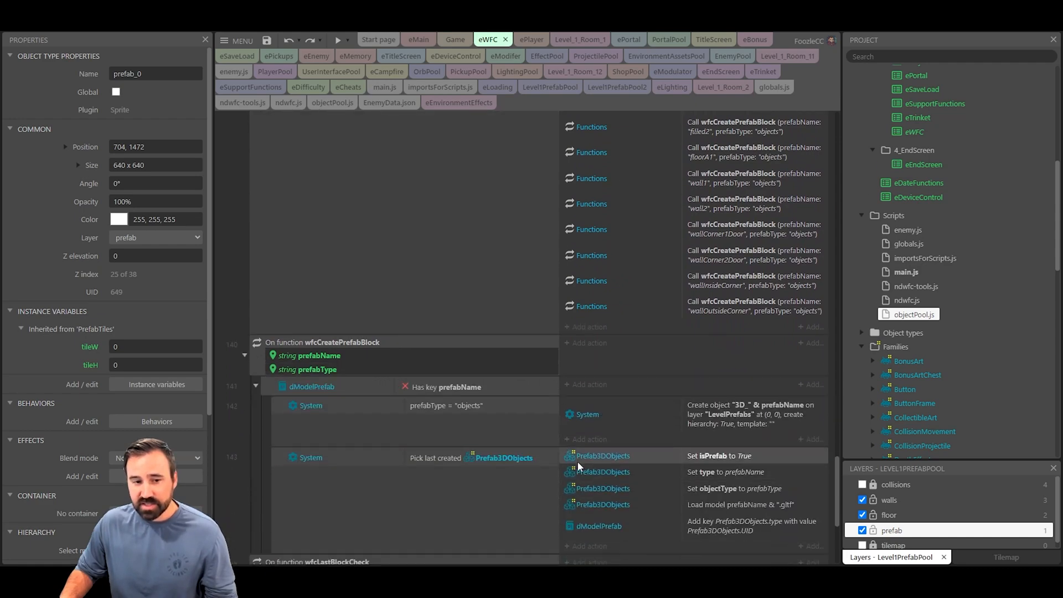
pyautogui.scroll(-3)
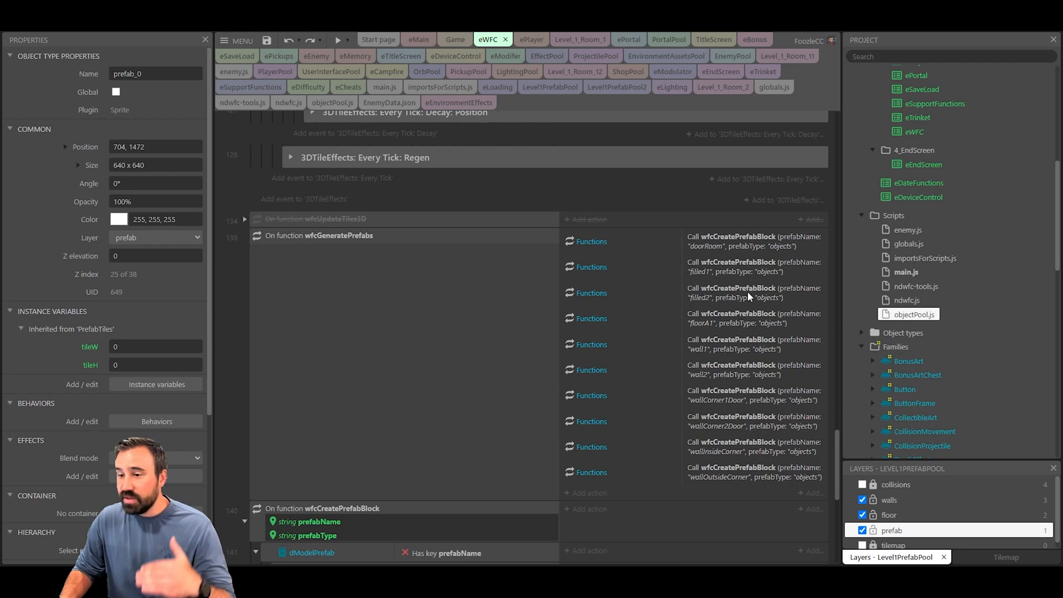
pyautogui.moveTo(746, 462)
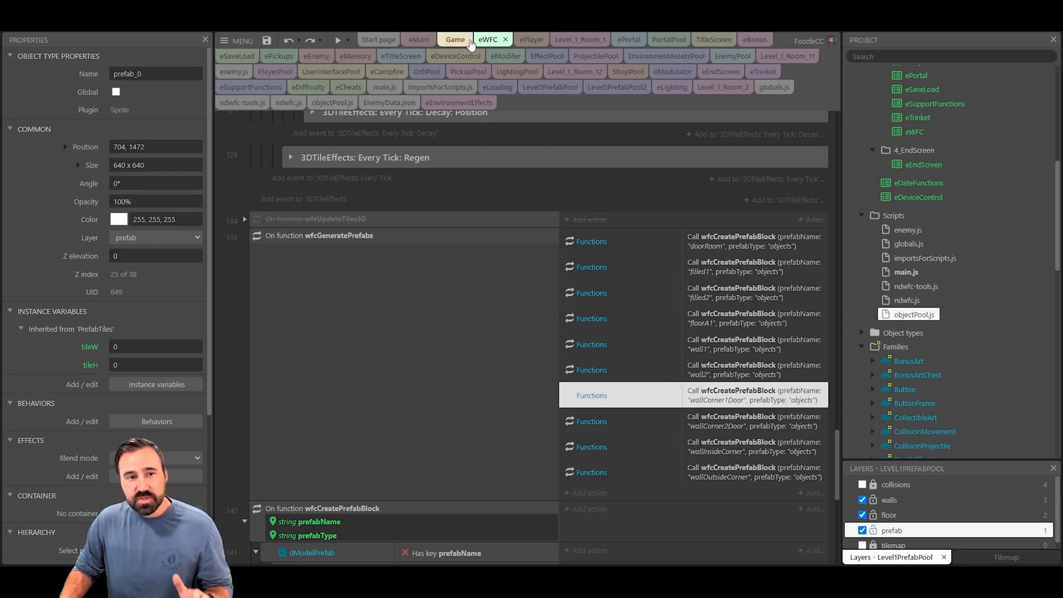
# Review updatePrefabTilesData in eMain, then return to the Level1PrefabPool layout
pyautogui.click(414, 39)
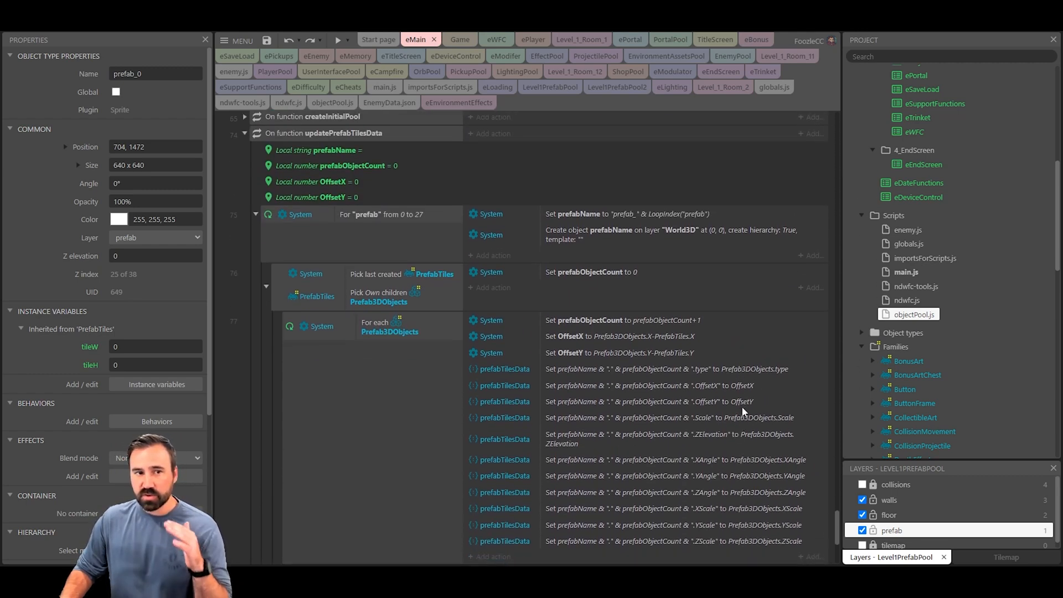
pyautogui.moveTo(742, 405)
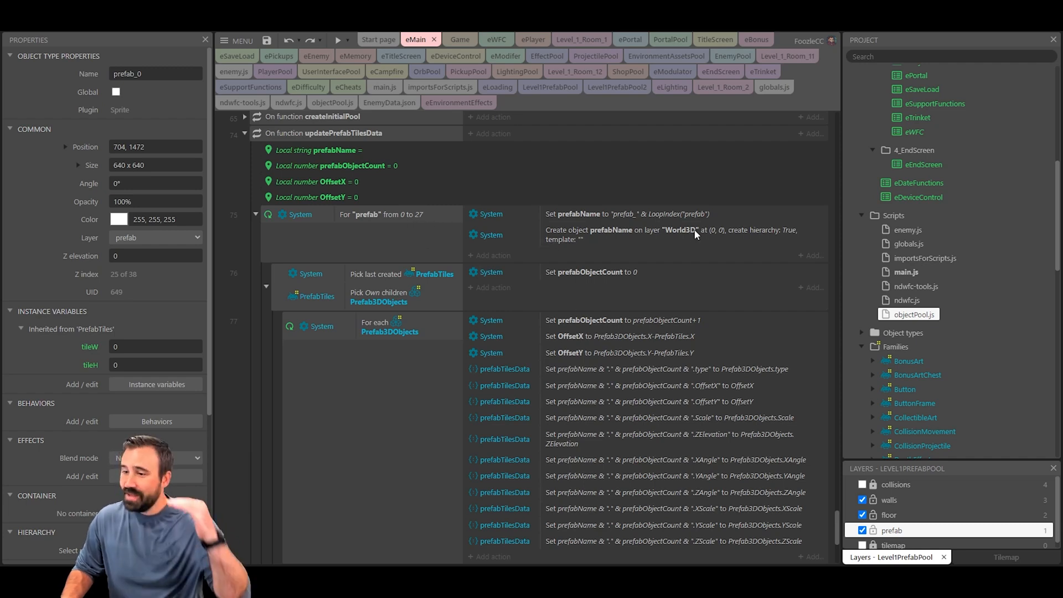
pyautogui.scroll(-3)
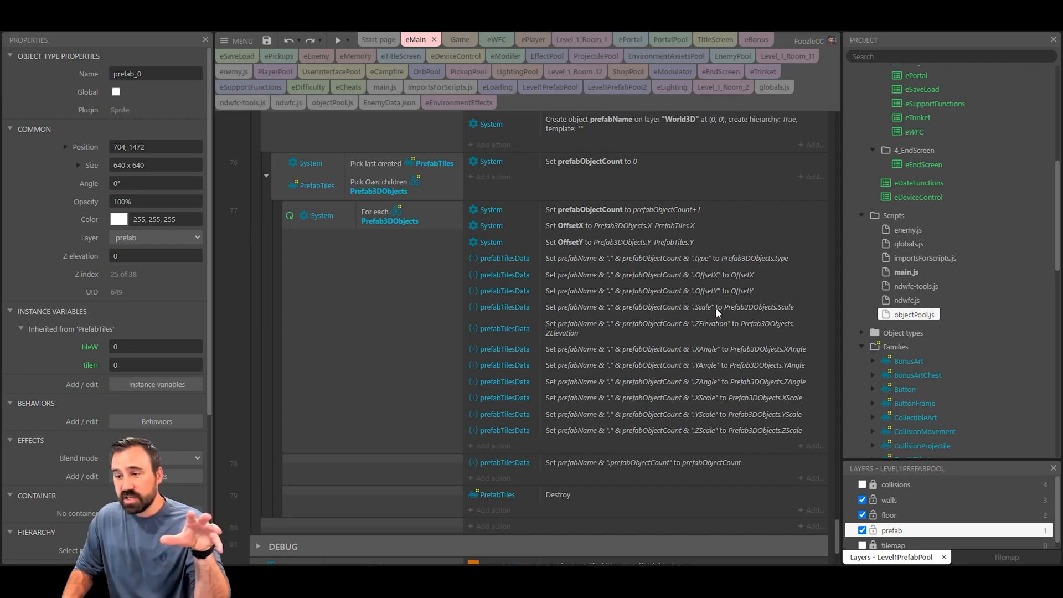
pyautogui.moveTo(537, 159)
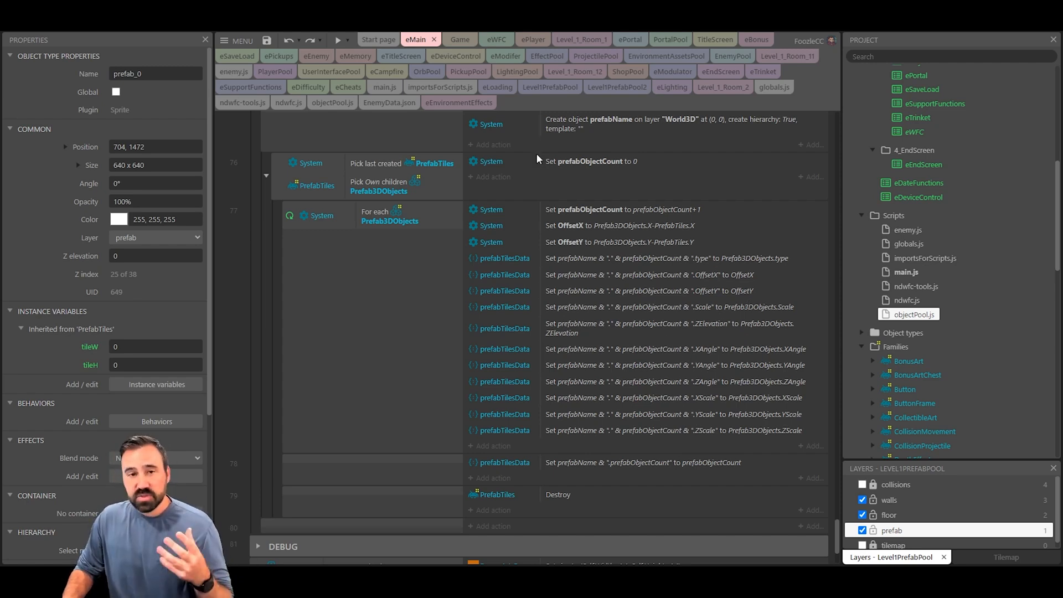
pyautogui.click(550, 87)
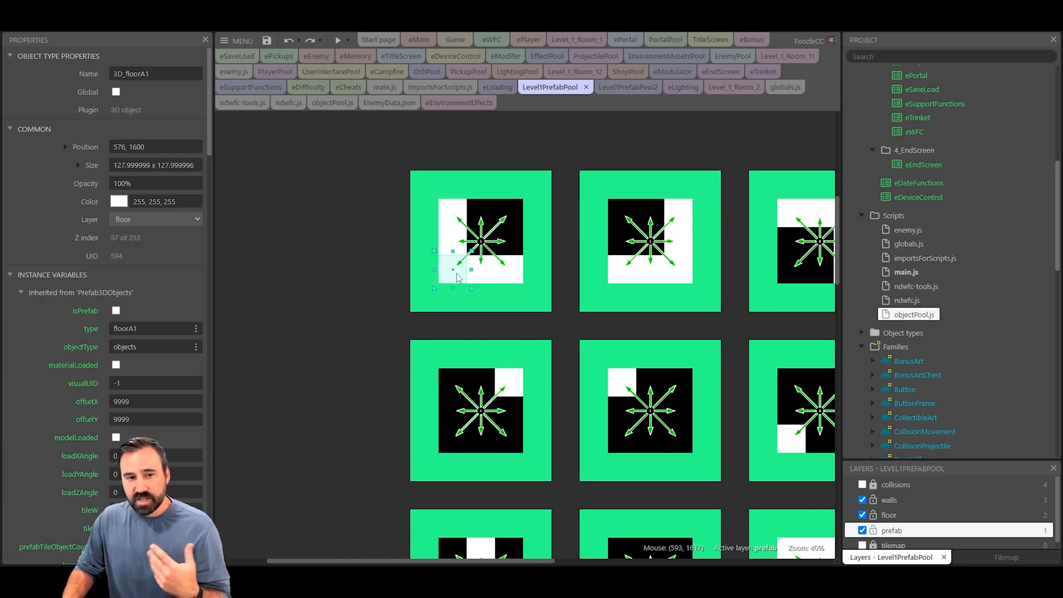
# Look over the 3D rock prefabs in Level1PrefabPool2, then bring up objectPool.js
pyautogui.click(616, 87)
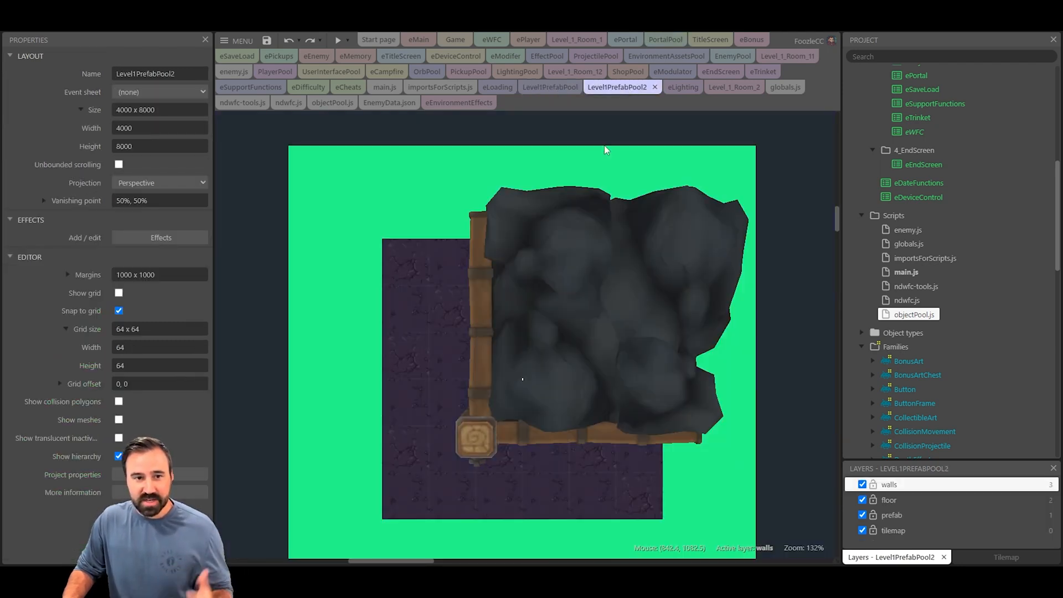
pyautogui.scroll(-3)
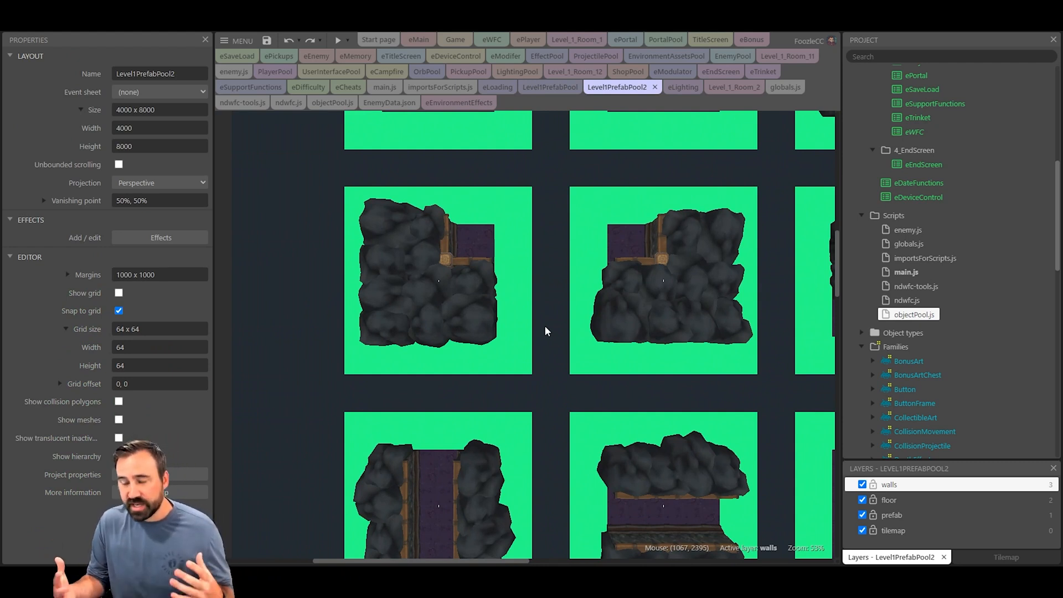
pyautogui.click(118, 455)
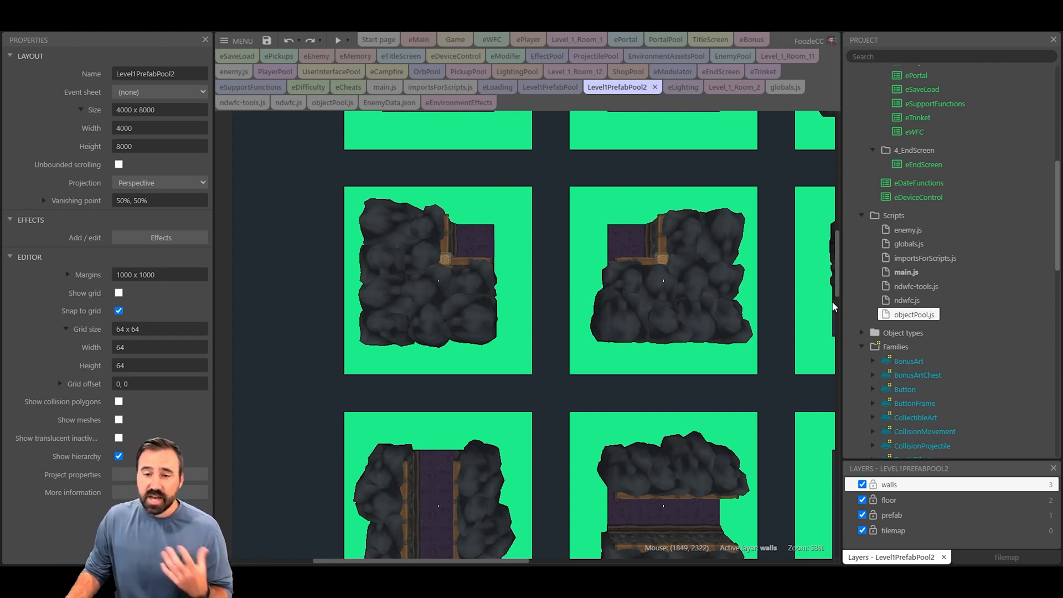
pyautogui.click(332, 102)
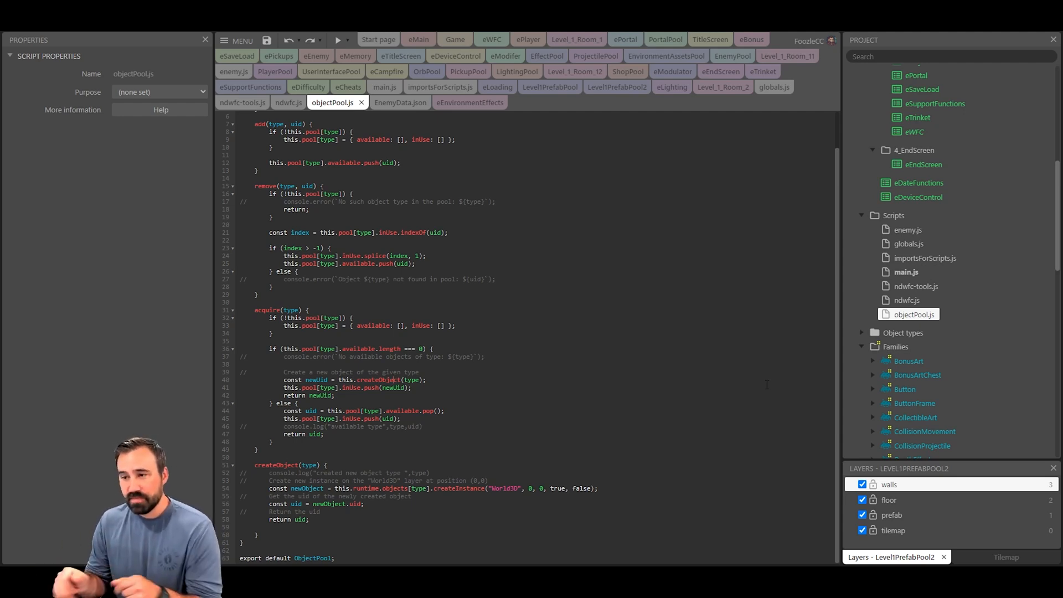
# Scroll up through the ObjectPool class code in objectPool.js
pyautogui.scroll(3)
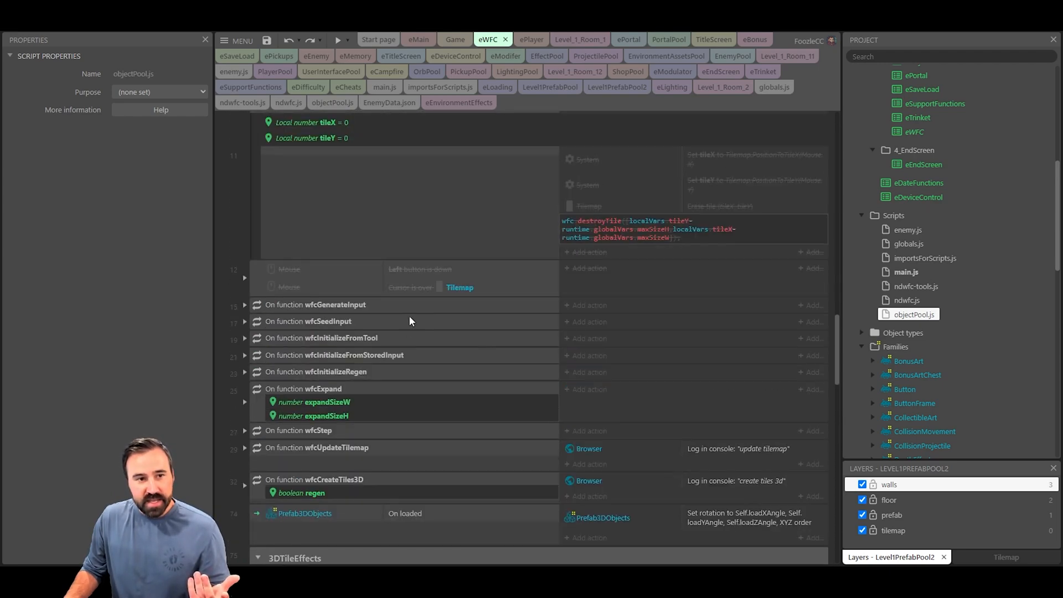
# Confirm 3dObjectUID is set from Functions.poolAcquireObject in wfcCreateTiles3D
pyautogui.scroll(-3)
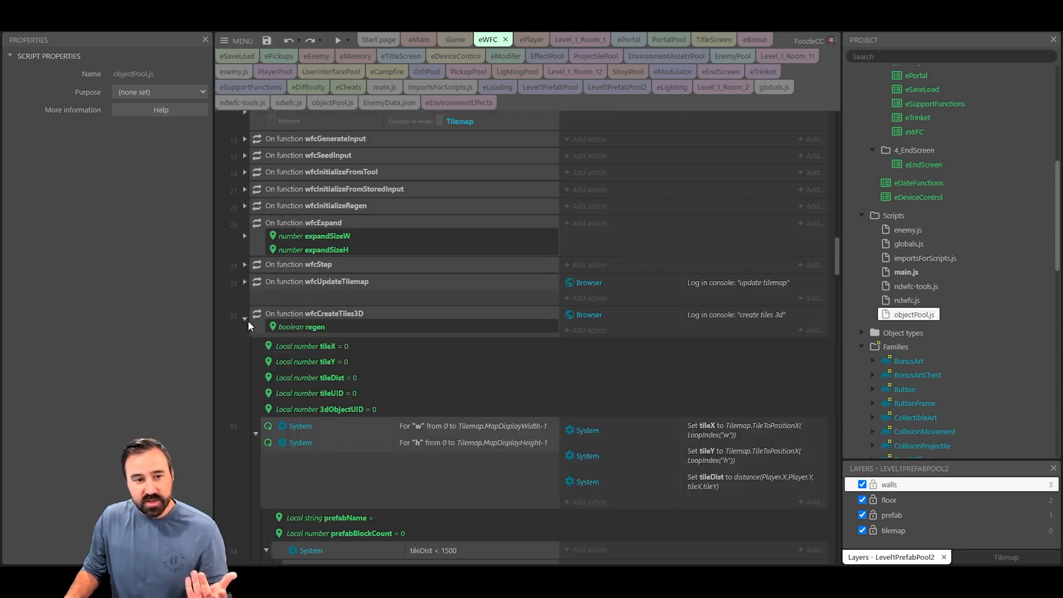
pyautogui.scroll(-3)
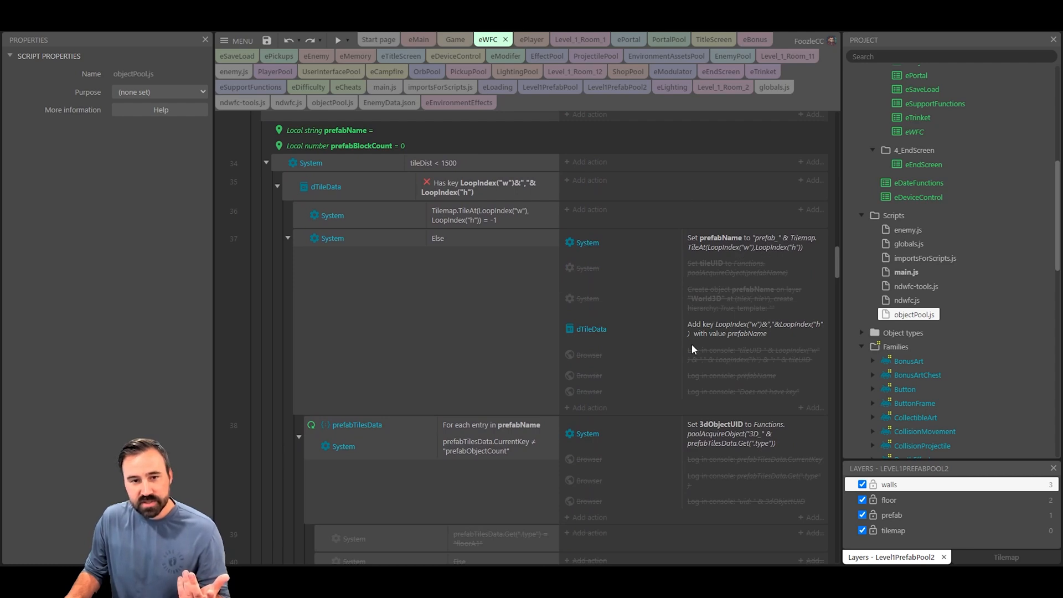
pyautogui.moveTo(730, 443)
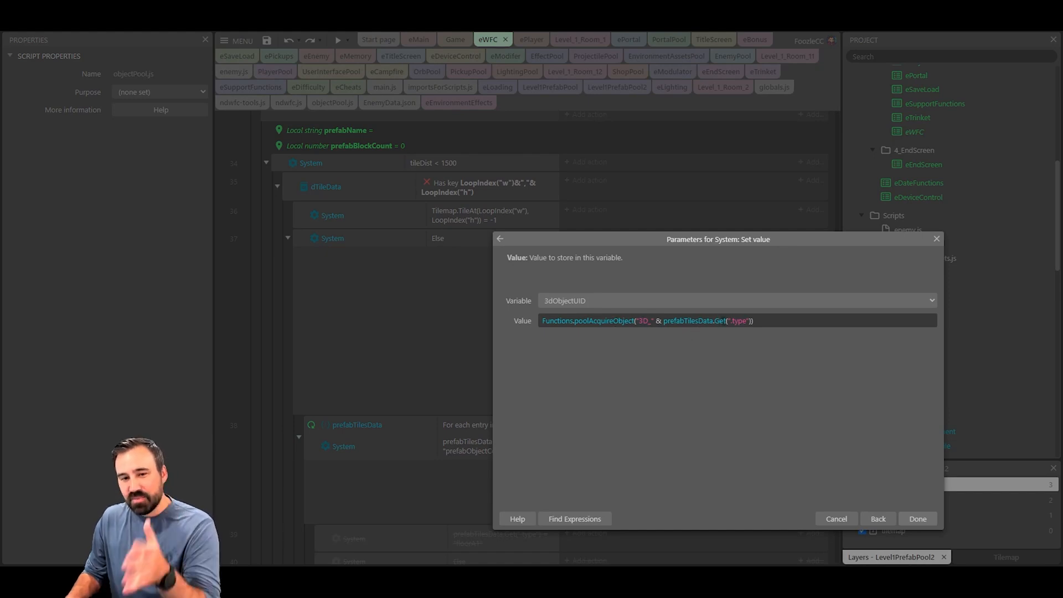
pyautogui.moveTo(864, 375)
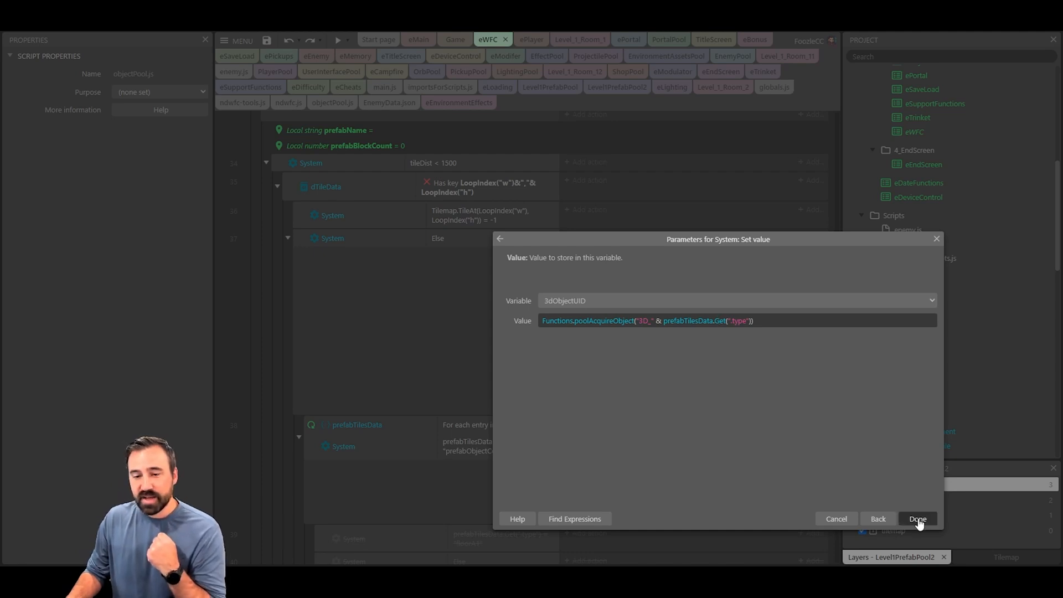
pyautogui.click(916, 519)
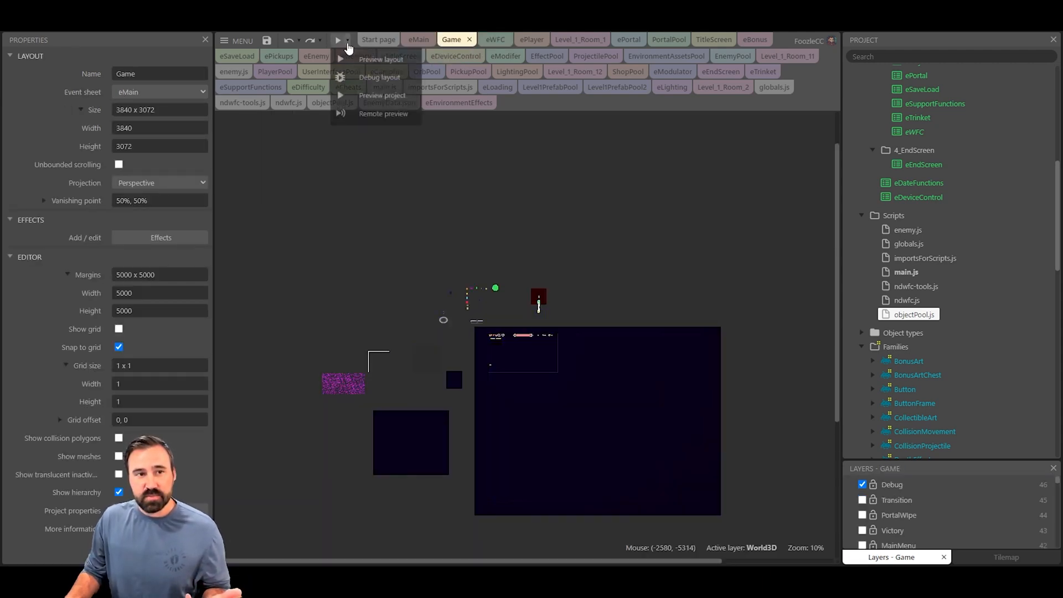
pyautogui.click(380, 77)
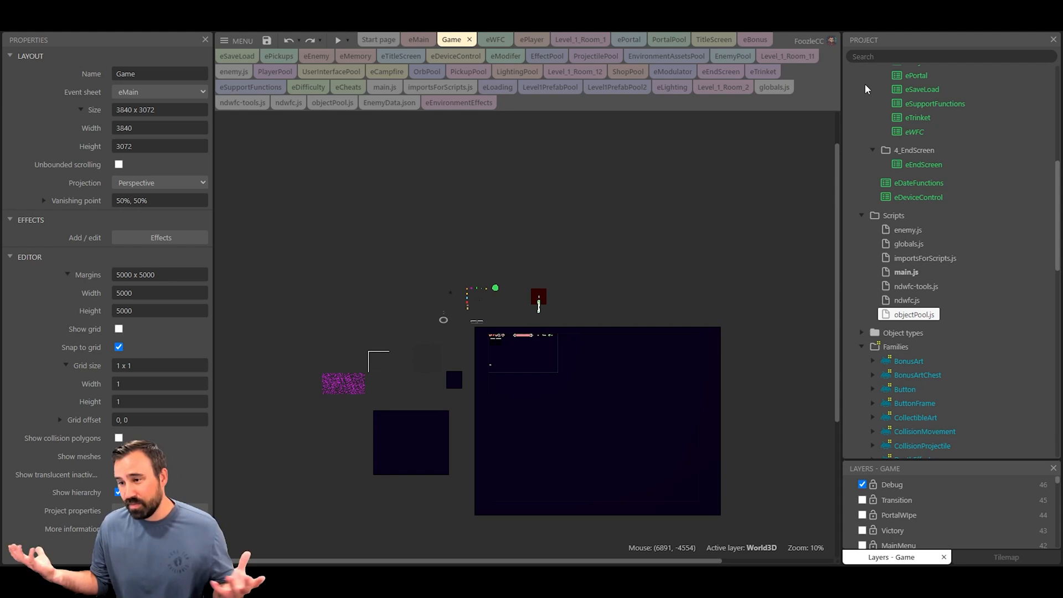
pyautogui.moveTo(732, 227)
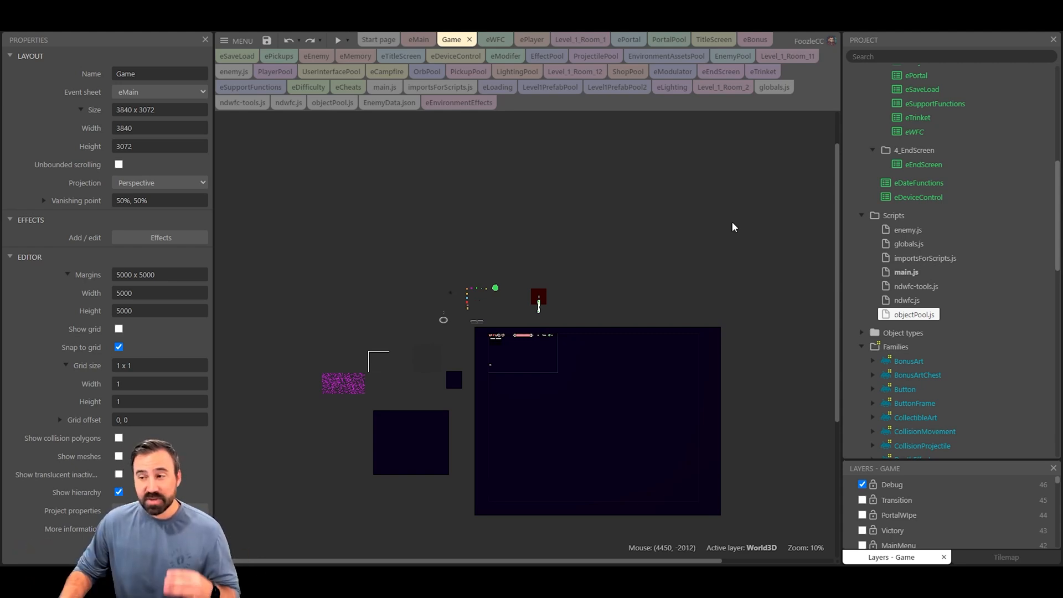
pyautogui.moveTo(728, 250)
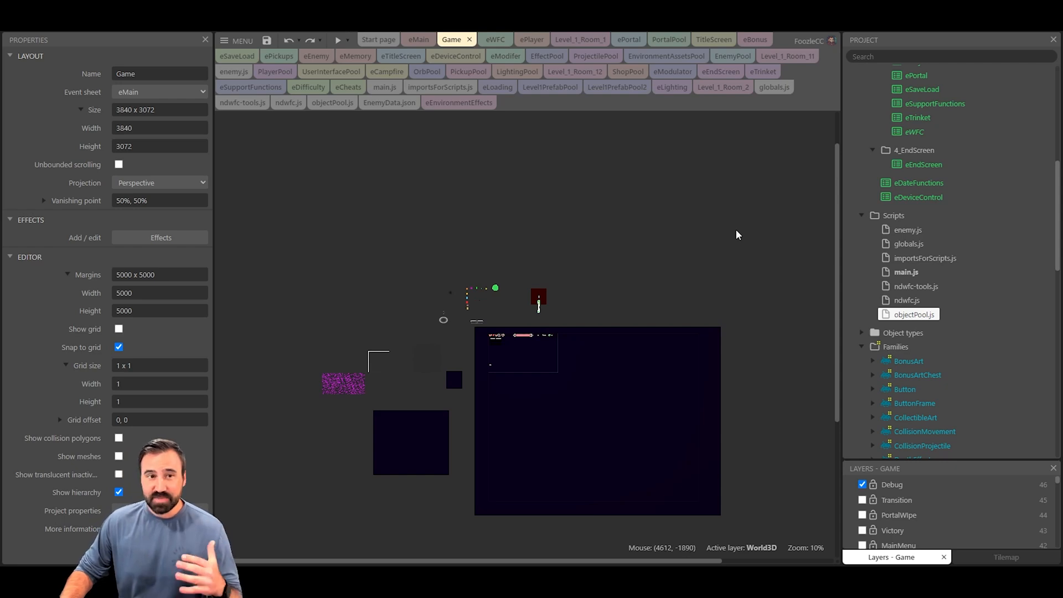
pyautogui.moveTo(668, 217)
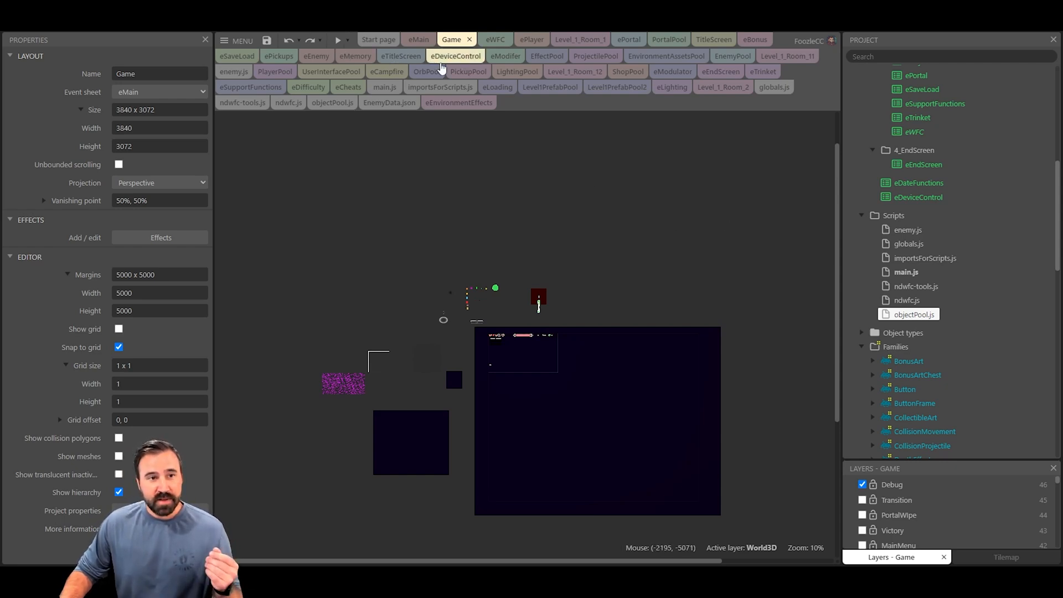
# Bring up eWFC's 3DTileEffects every-tick decay groups: Shatter, Scale, Dissolve
pyautogui.click(494, 39)
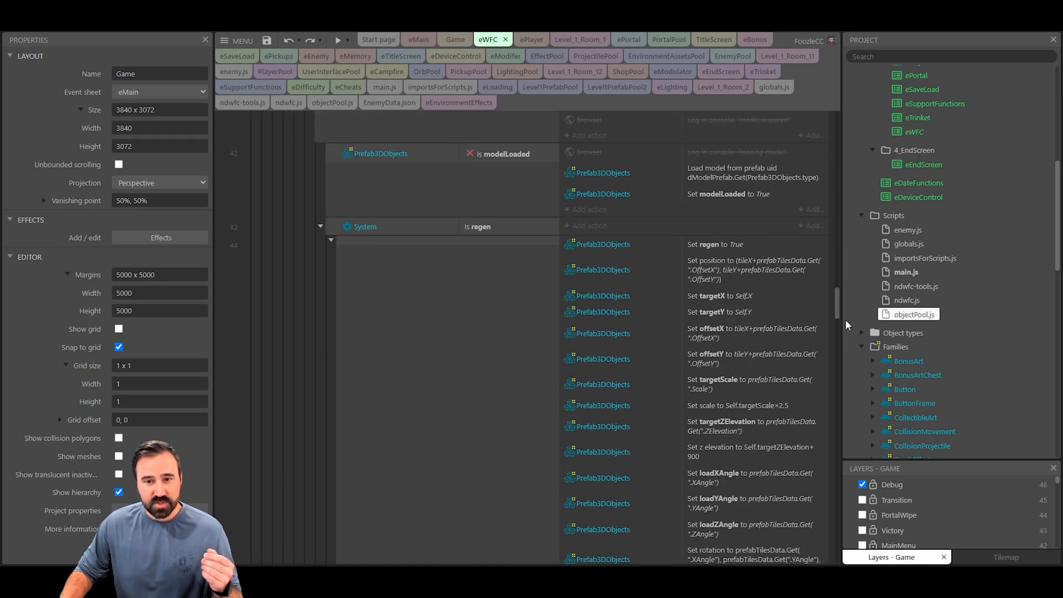
pyautogui.scroll(-3)
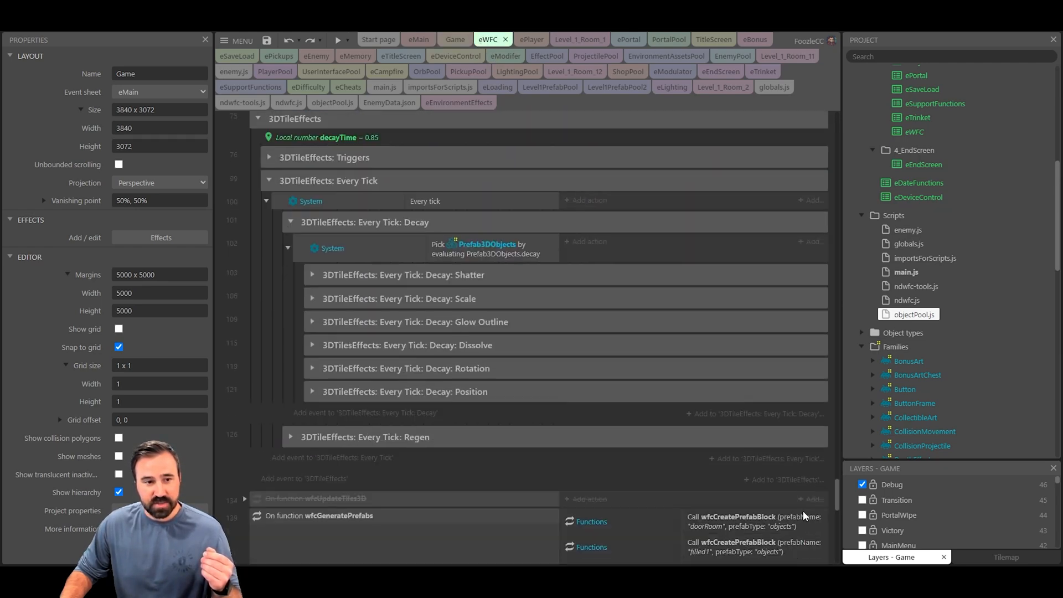
pyautogui.scroll(-3)
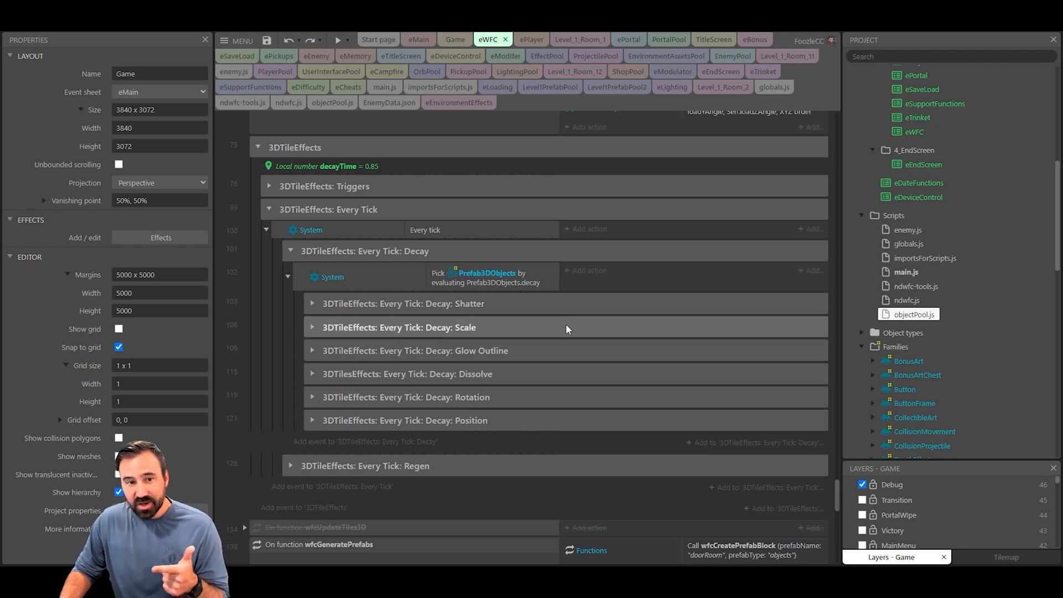
pyautogui.moveTo(549, 350)
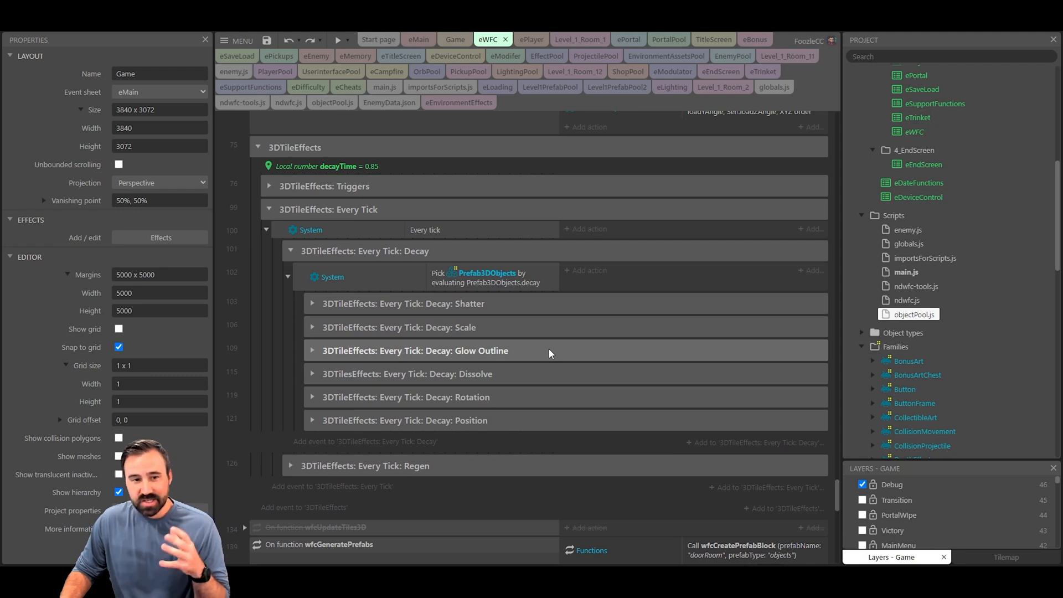
pyautogui.moveTo(541, 357)
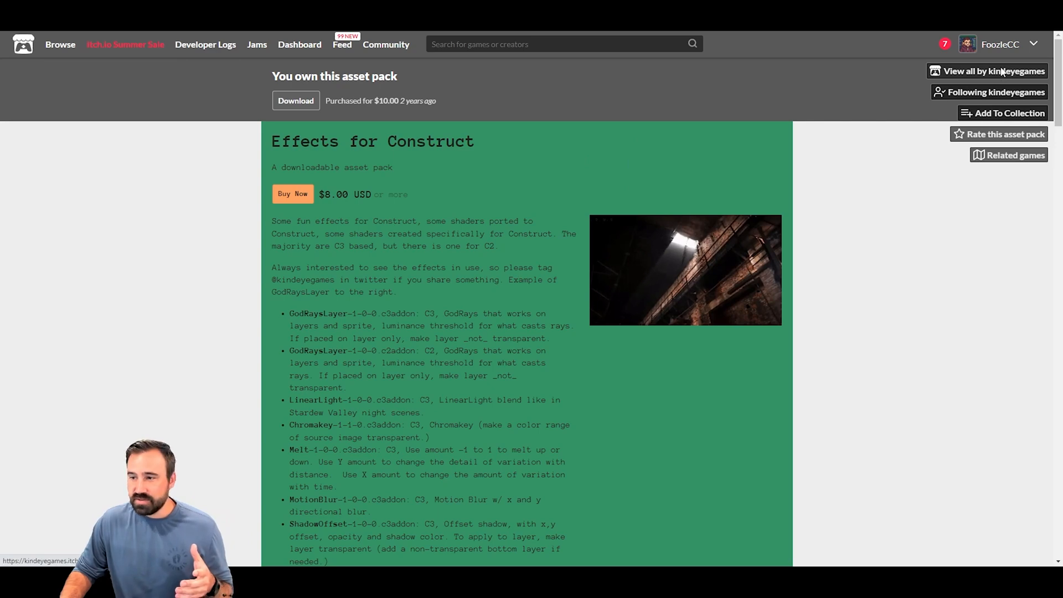
pyautogui.click(994, 91)
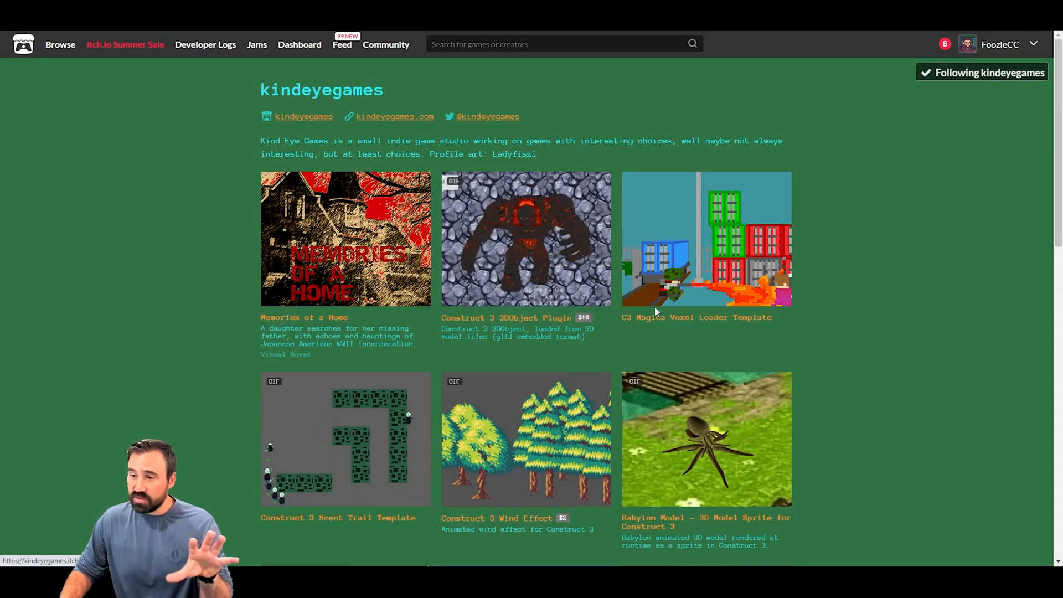
pyautogui.scroll(-3)
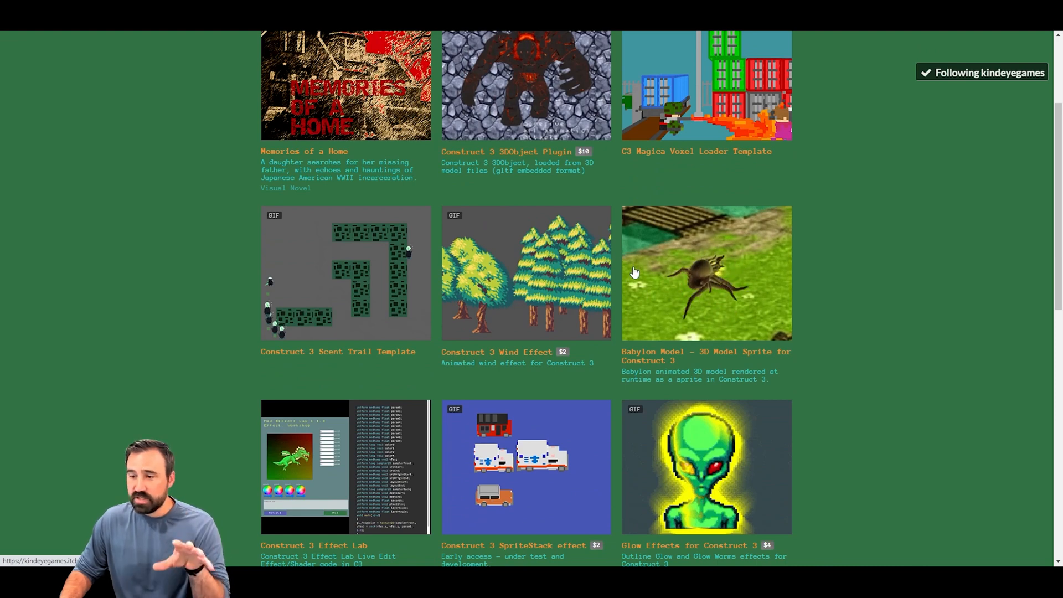
pyautogui.scroll(-3)
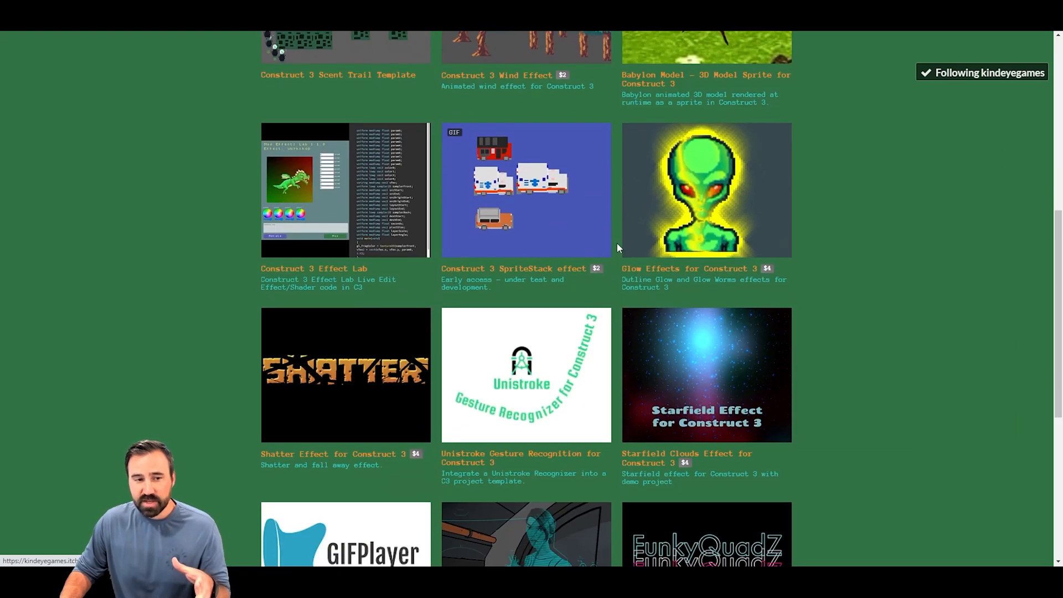
pyautogui.scroll(-3)
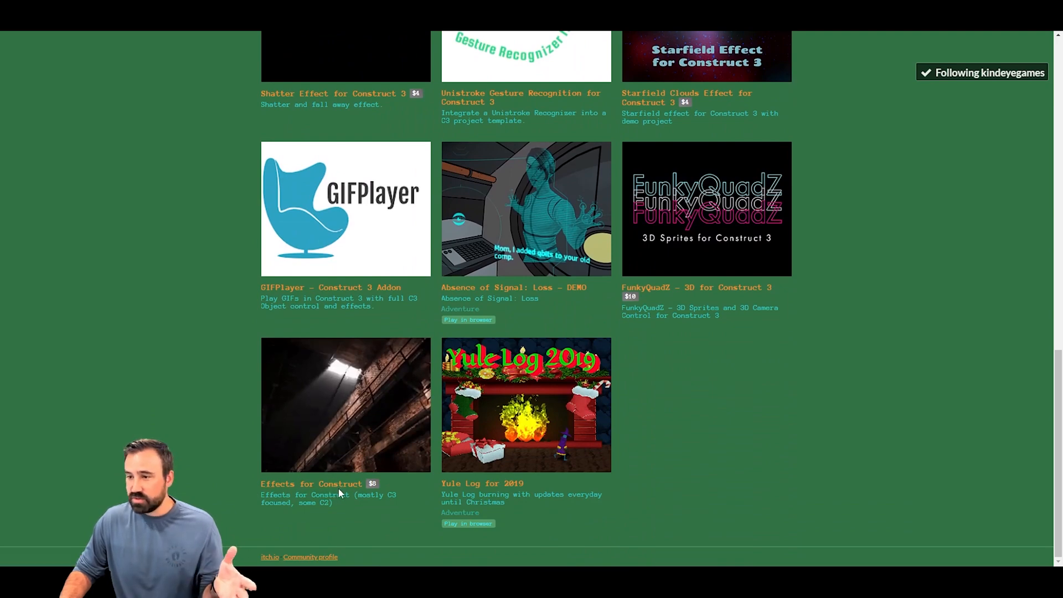
pyautogui.click(345, 404)
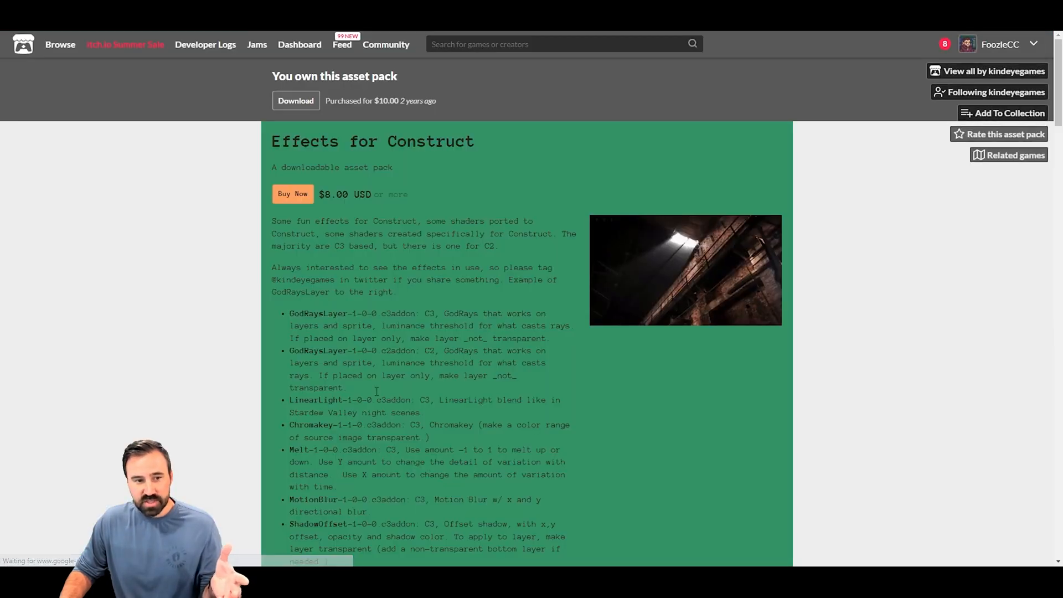
pyautogui.scroll(-3)
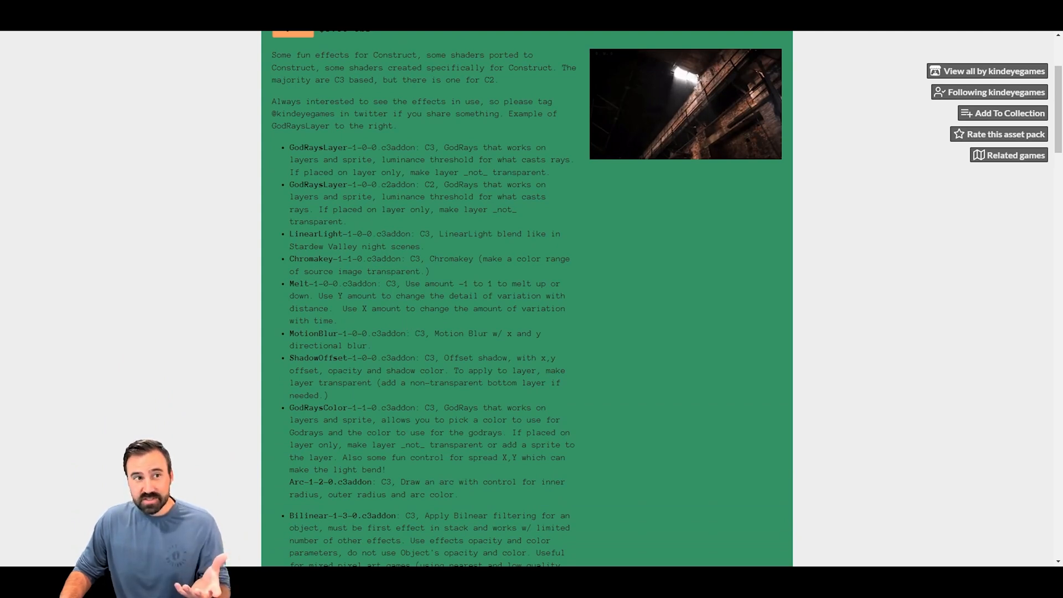
pyautogui.moveTo(441, 184); pyautogui.dragTo(439, 197)
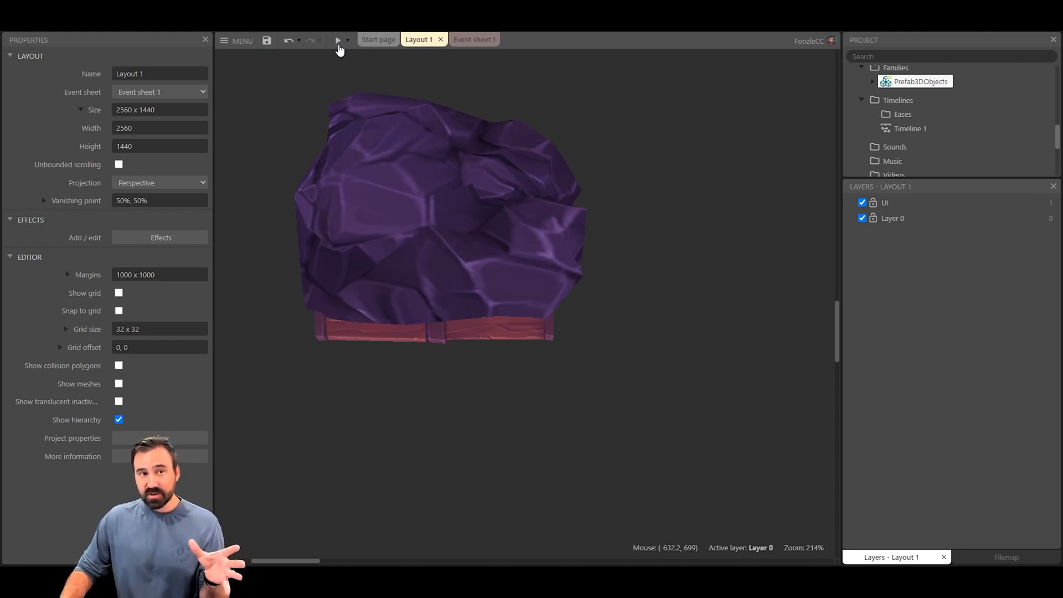
# Preview the layout, spawn glowing rock prefabs twice, then destroy them so they shatter
pyautogui.click(338, 40)
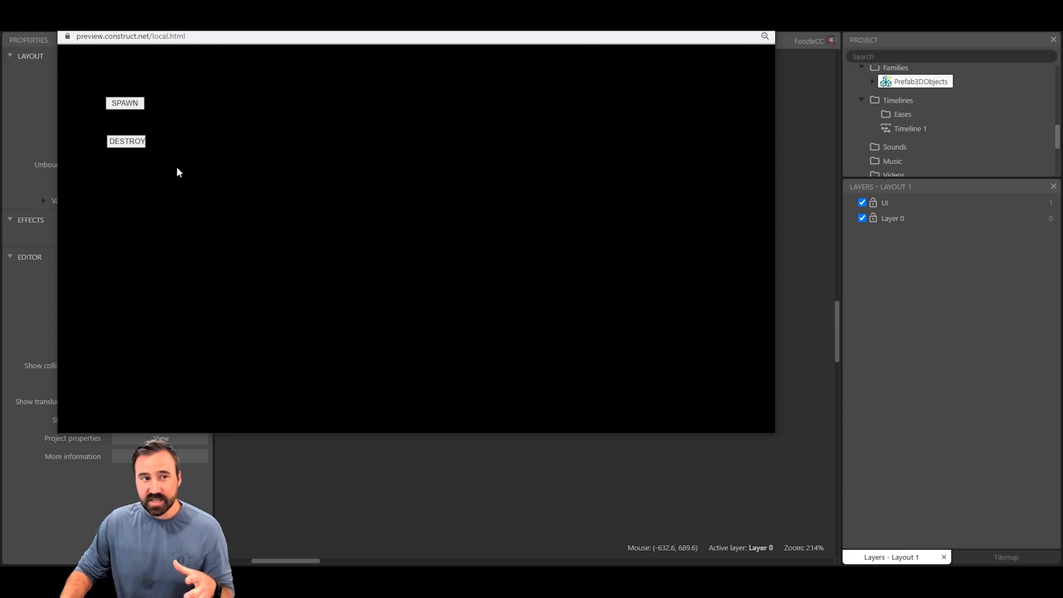
pyautogui.click(124, 102)
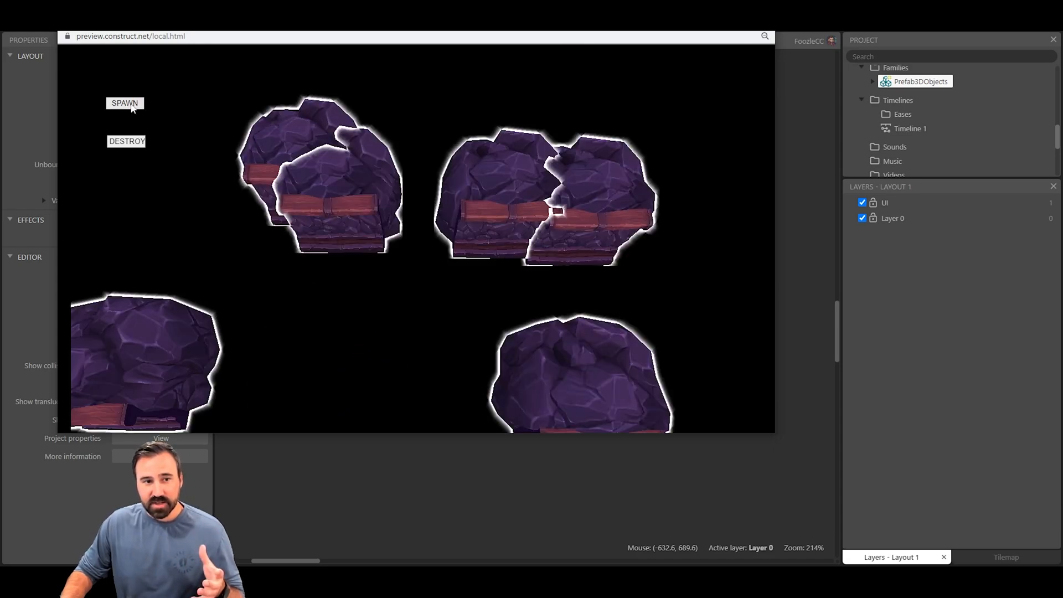
pyautogui.click(124, 102)
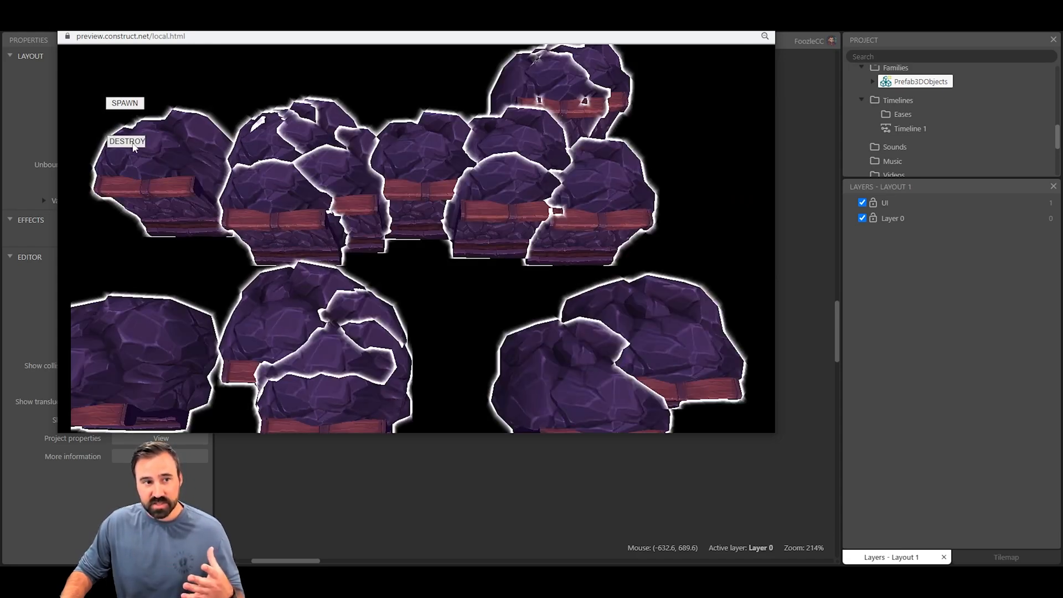
pyautogui.click(124, 141)
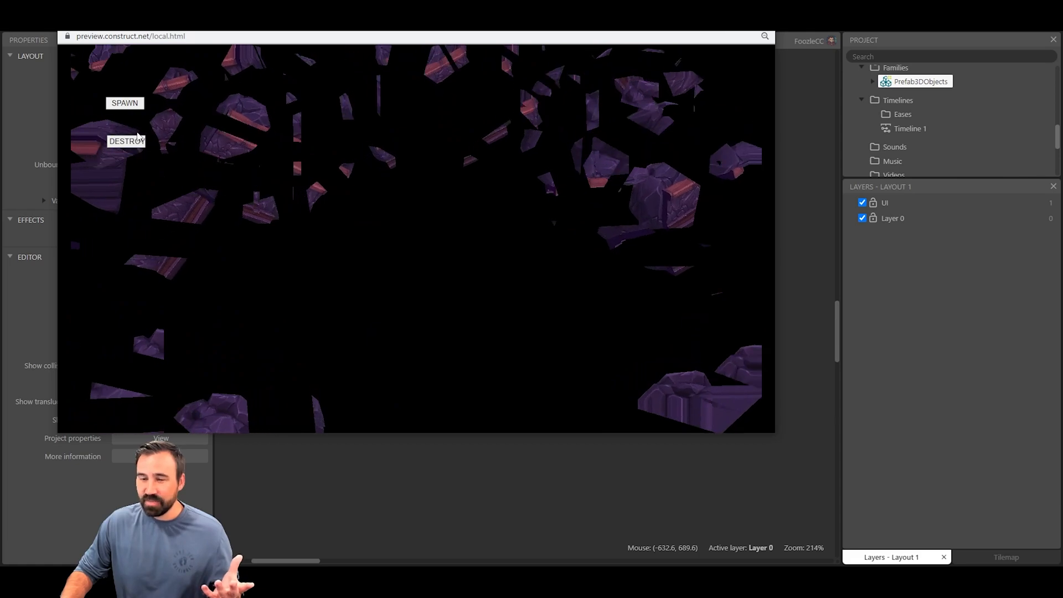